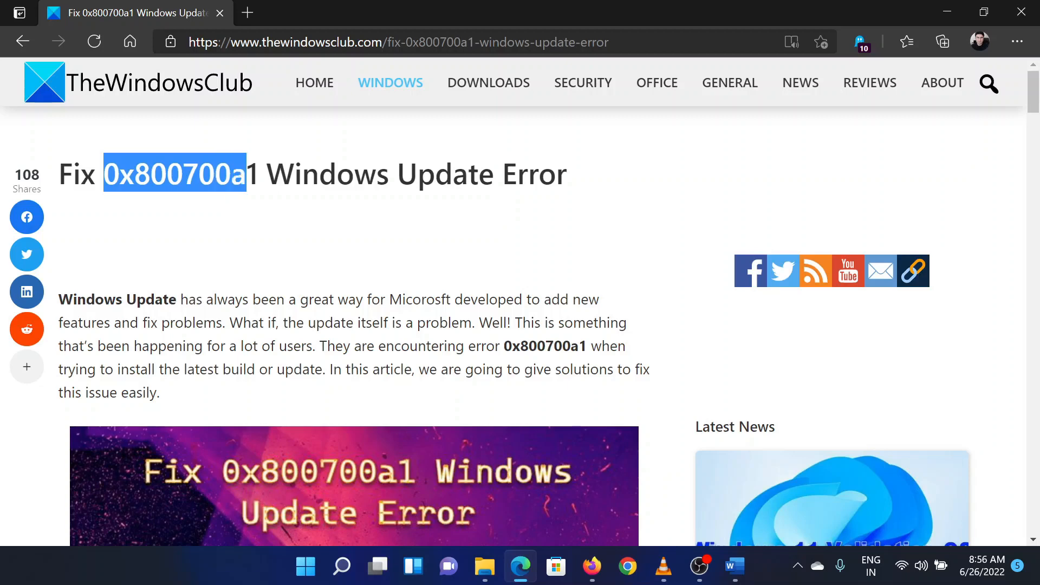
Scroll the 0x800700a1 article down to its seven fixes, starting with 'Run Windows Update Troubleshooter'.
click(281, 244)
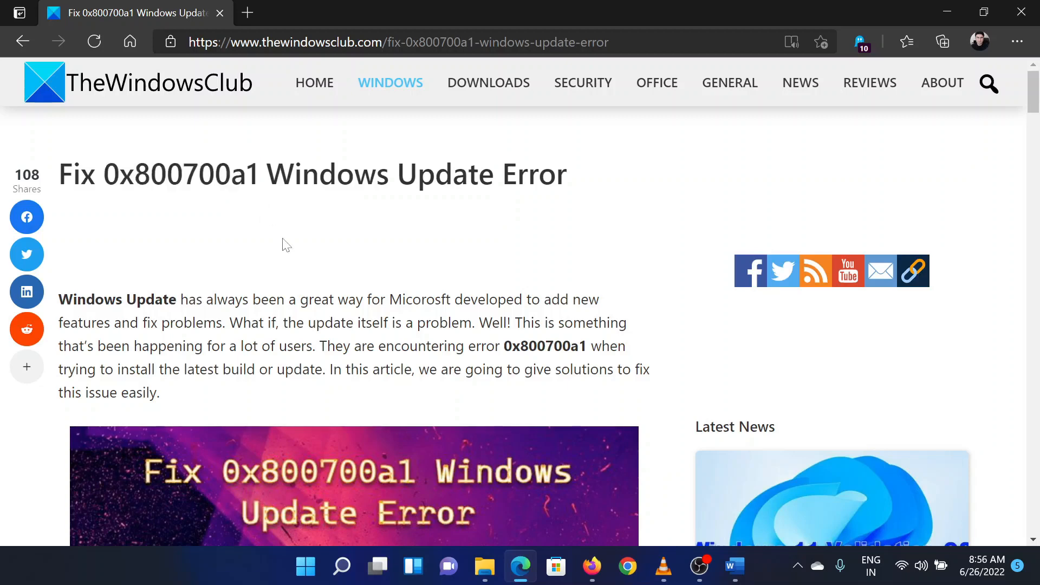
mouse_move(439, 269)
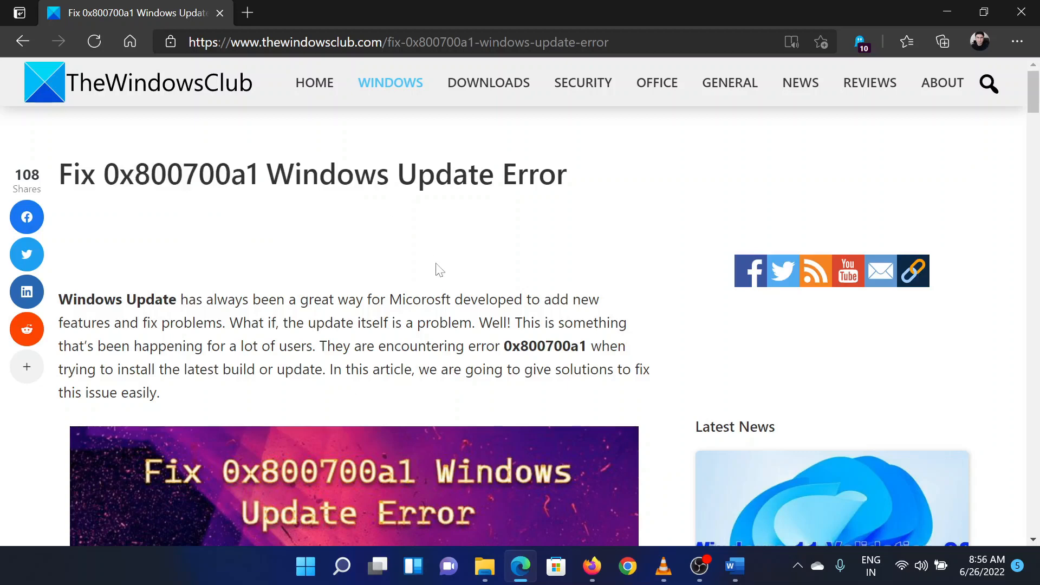
mouse_move(373, 269)
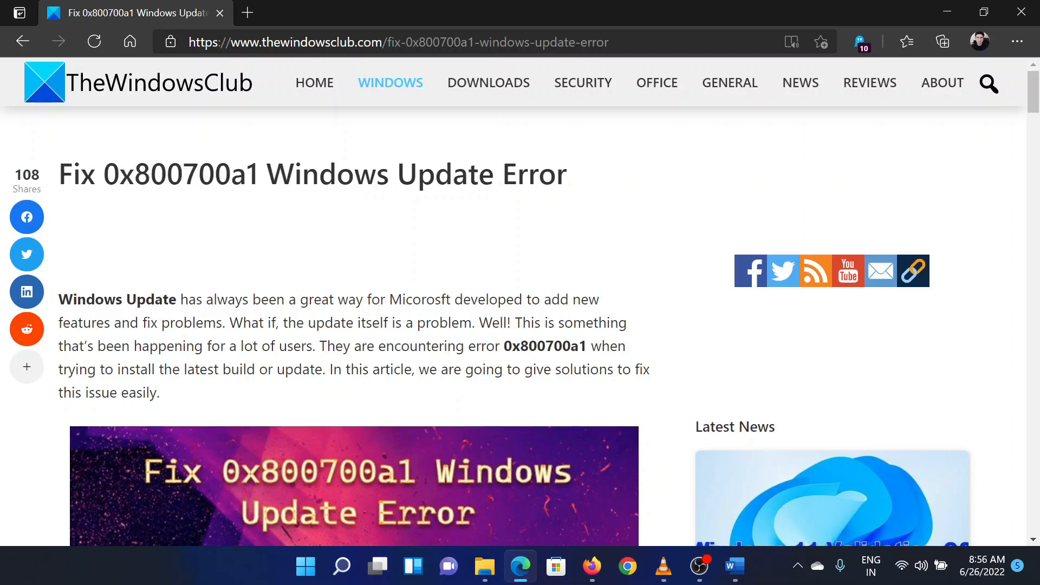
scroll(down, 3)
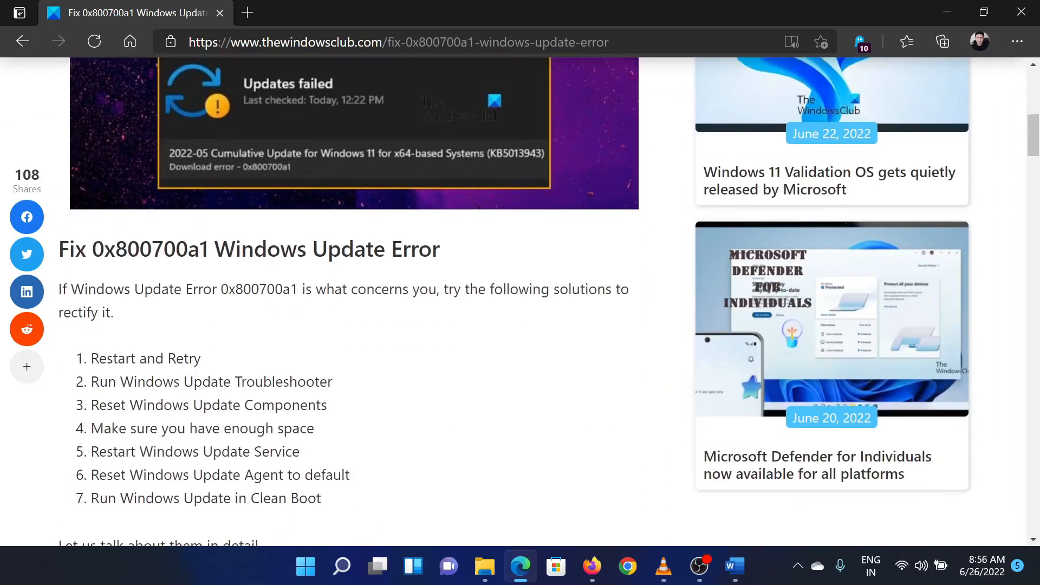
scroll(down, 3)
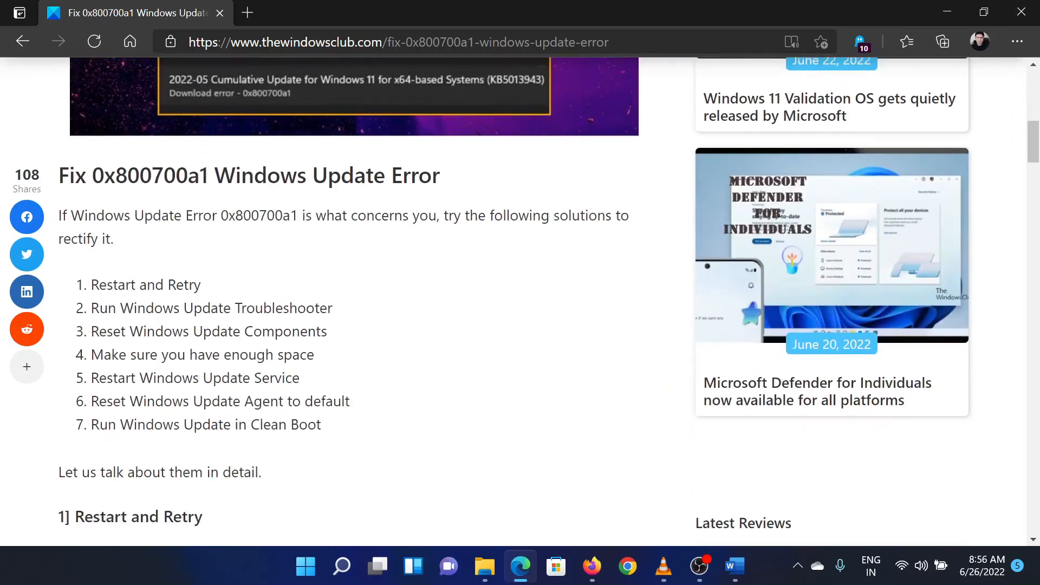
mouse_move(338, 279)
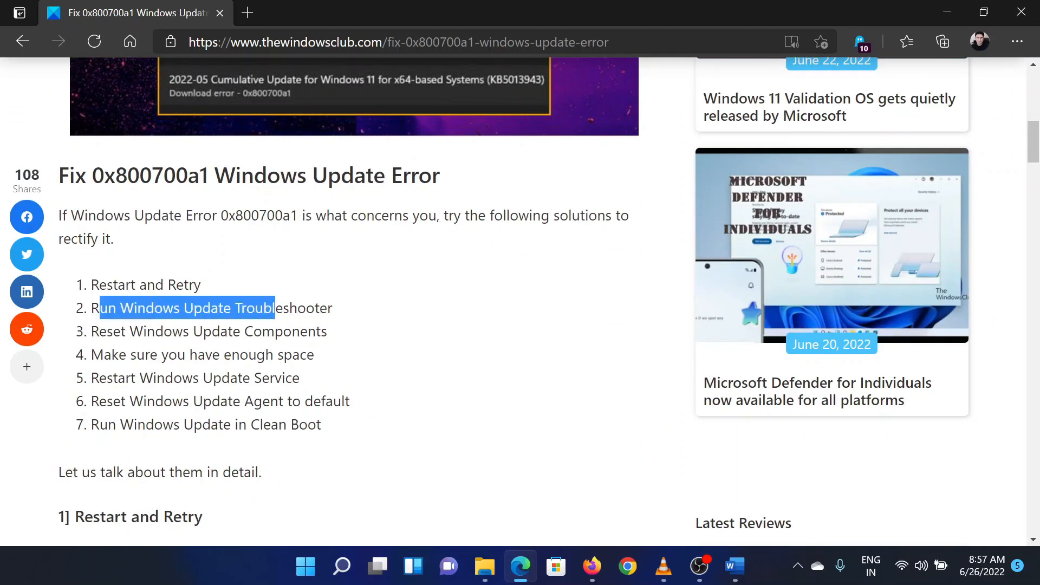
click(451, 293)
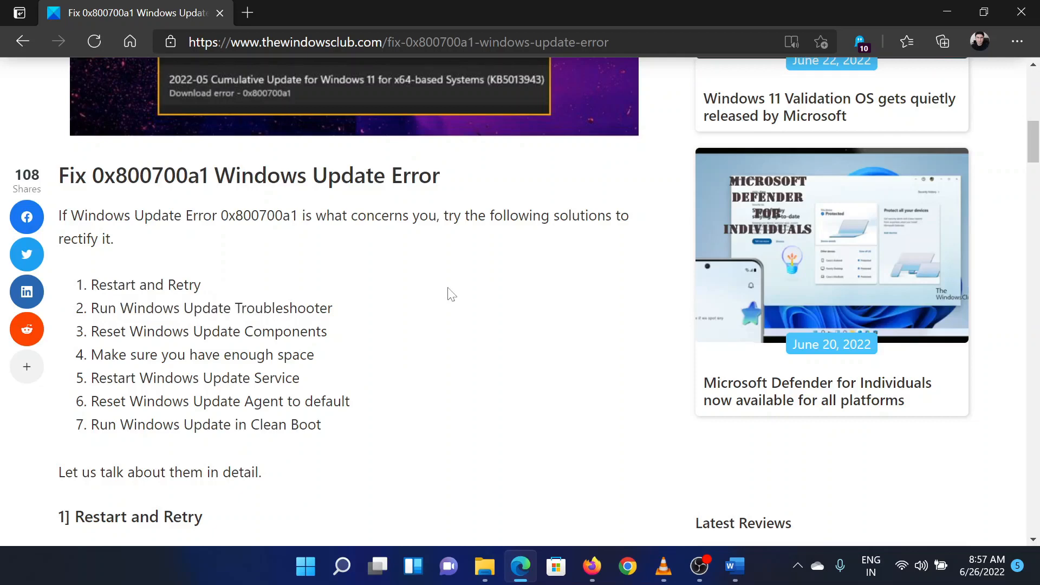
Open Settings from the Start quick menu and go to System > Troubleshoot.
right_click(304, 566)
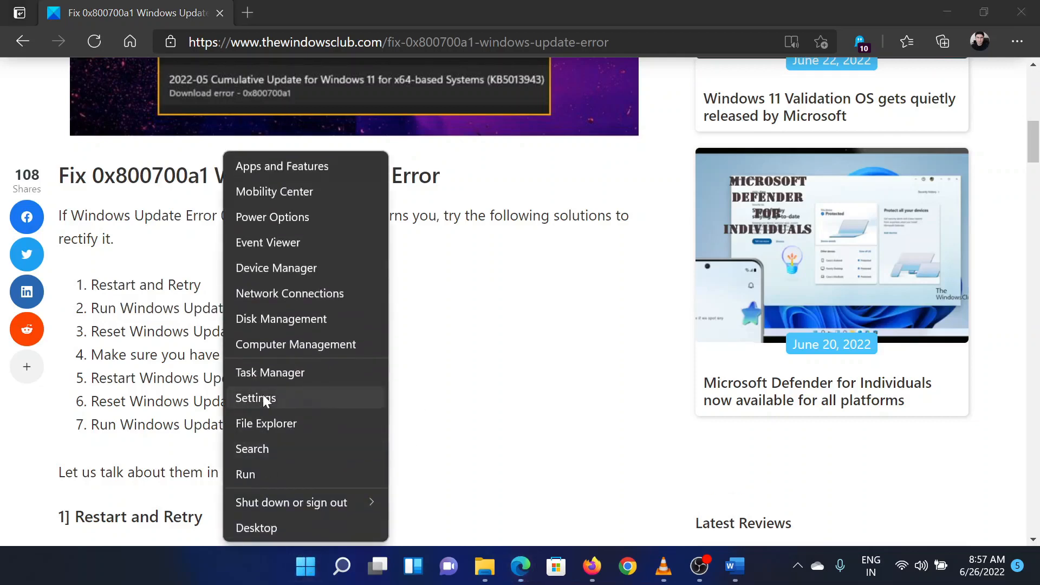
click(255, 399)
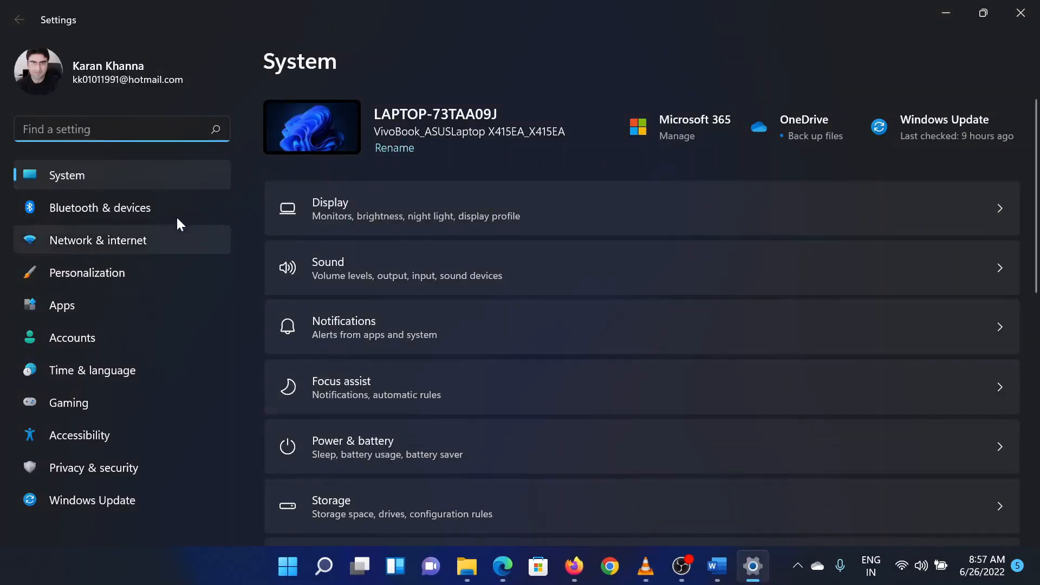
mouse_move(110, 257)
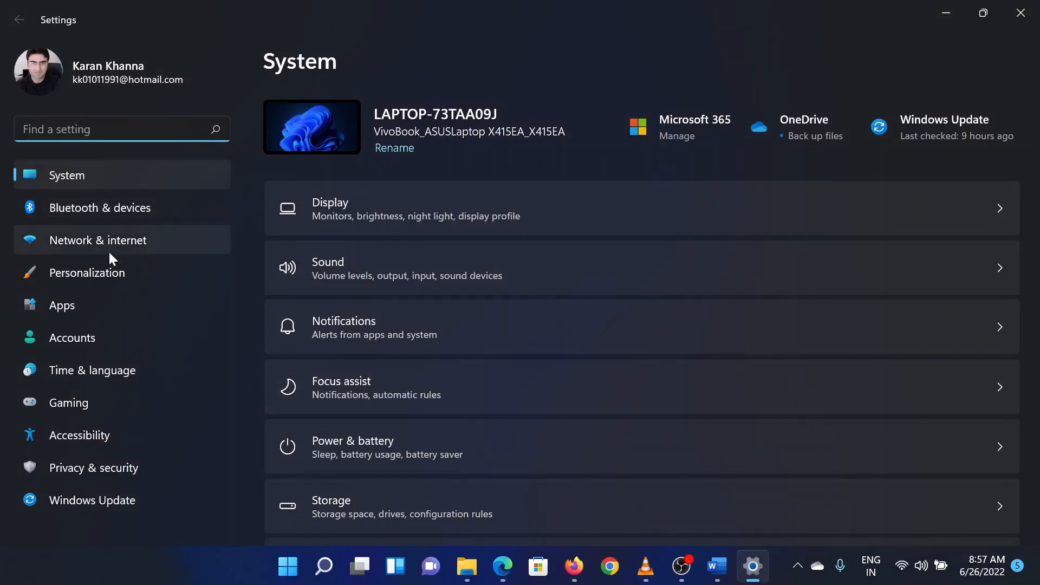
mouse_move(454, 258)
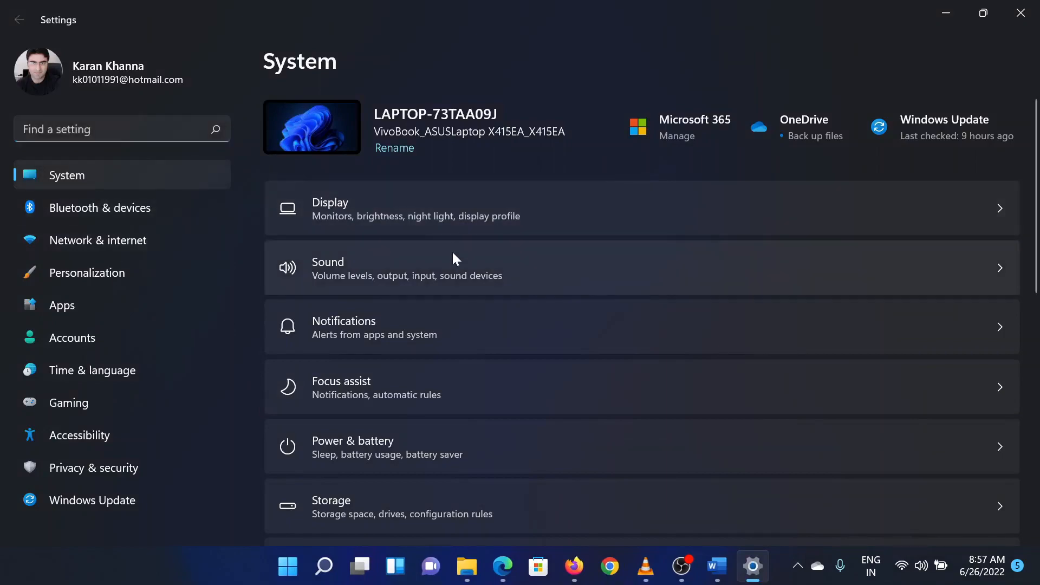
scroll(down, 3)
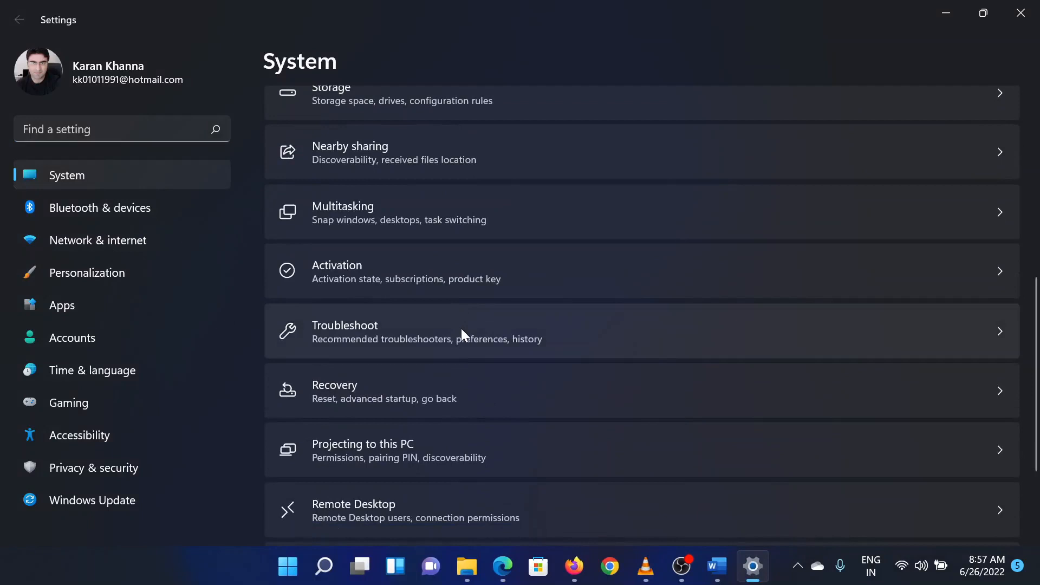
click(465, 331)
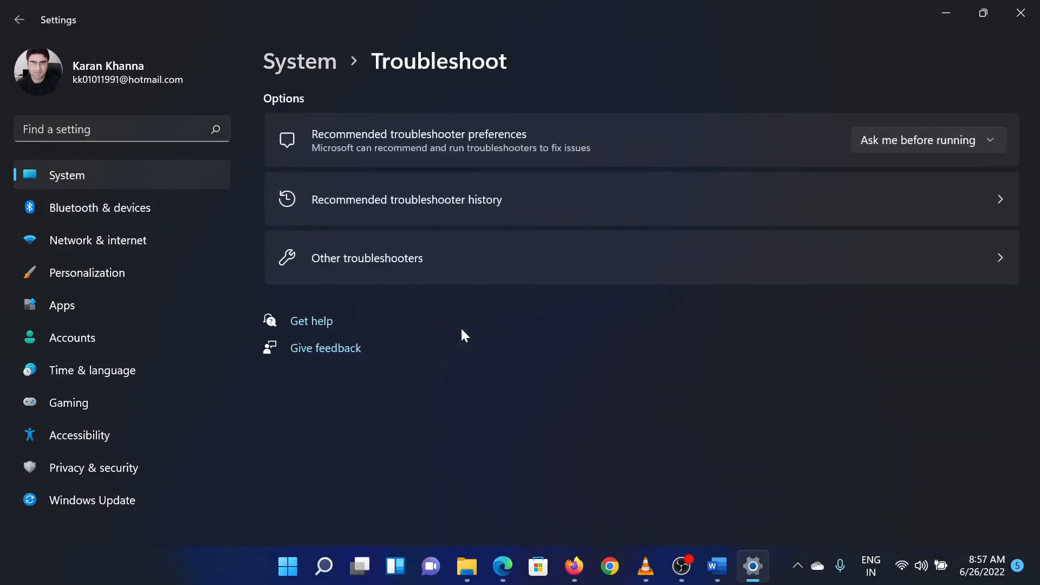
mouse_move(398, 271)
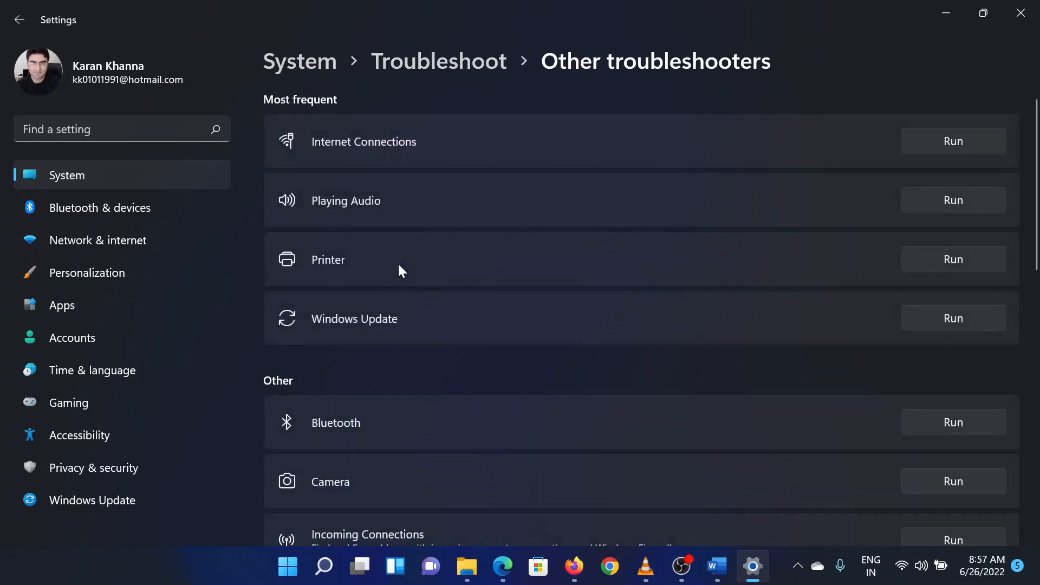
mouse_move(405, 316)
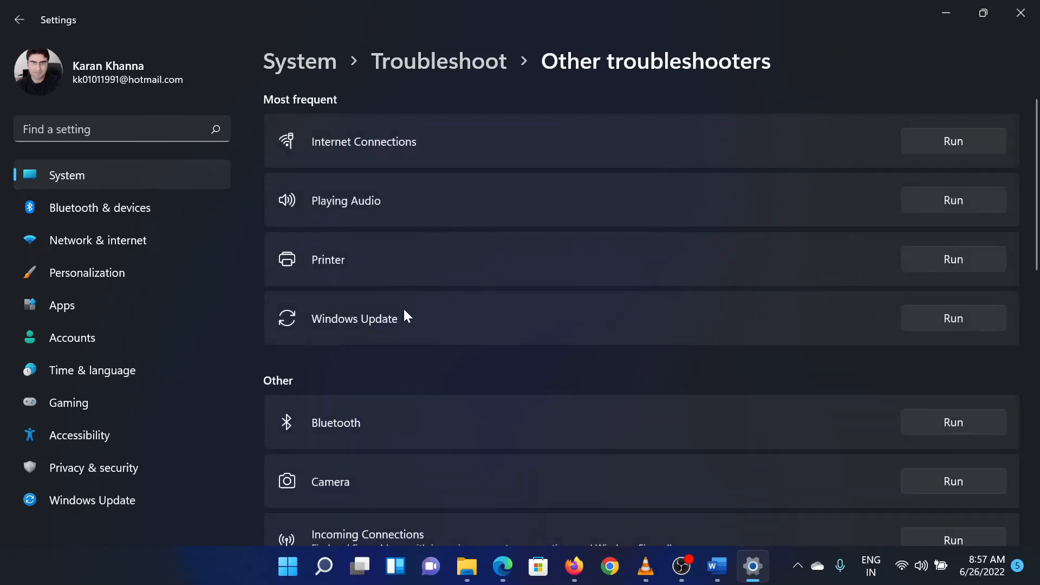
mouse_move(953, 318)
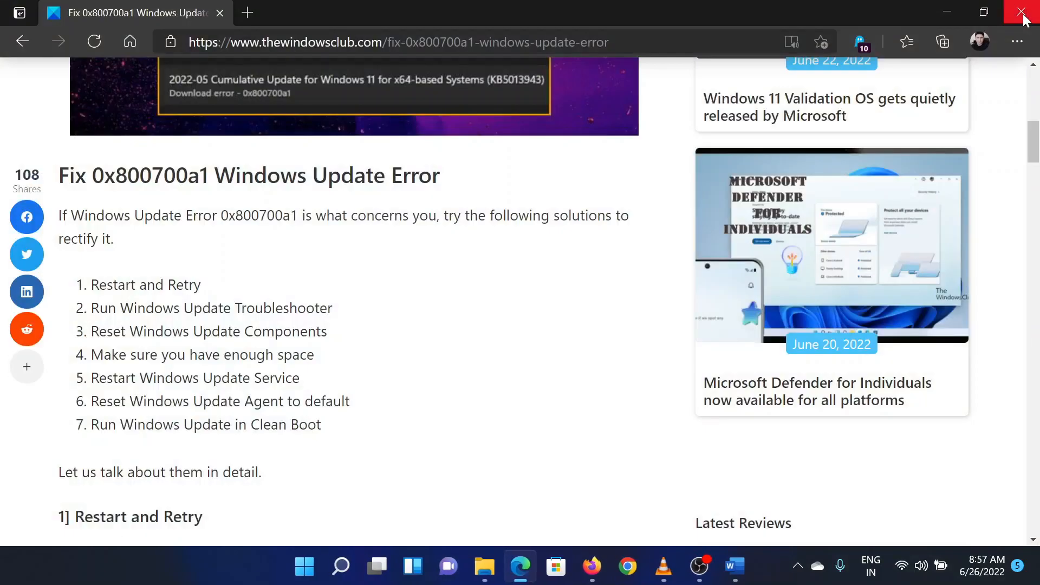
mouse_move(321, 274)
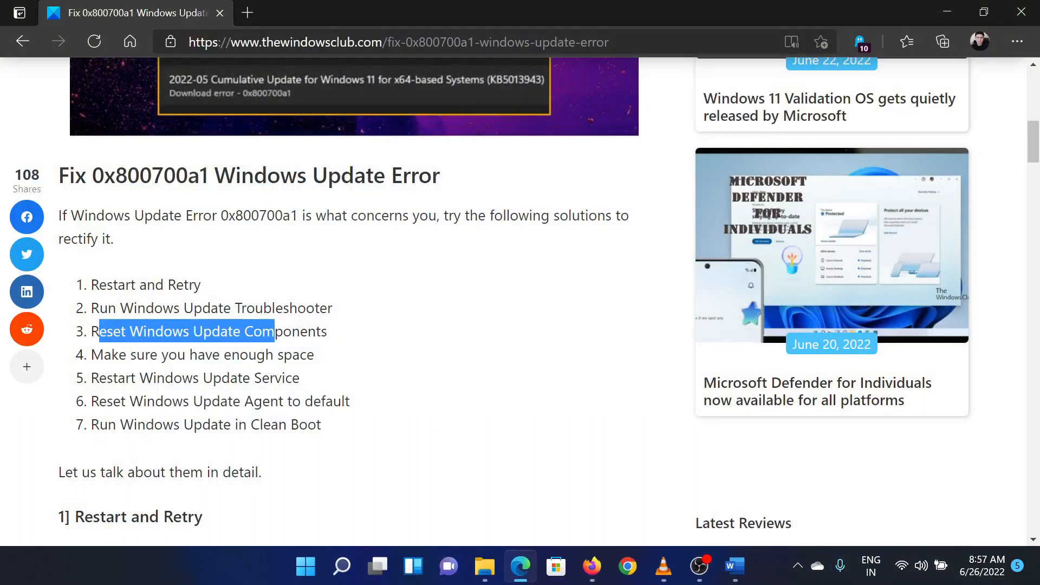
Review fixes 3 and 7 in the article, then bring up the Run dialog with Win+R.
click(381, 344)
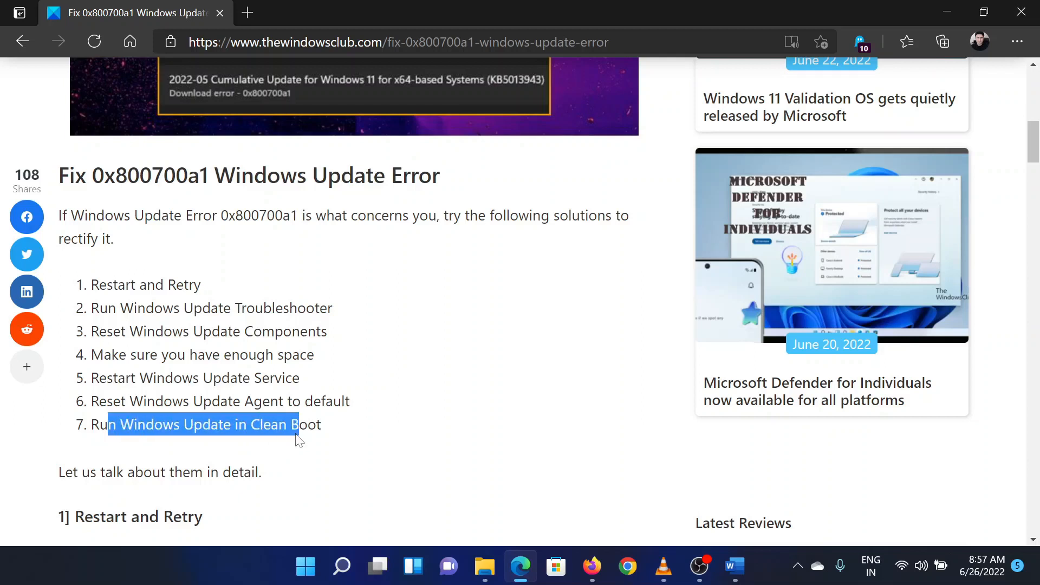
click(474, 430)
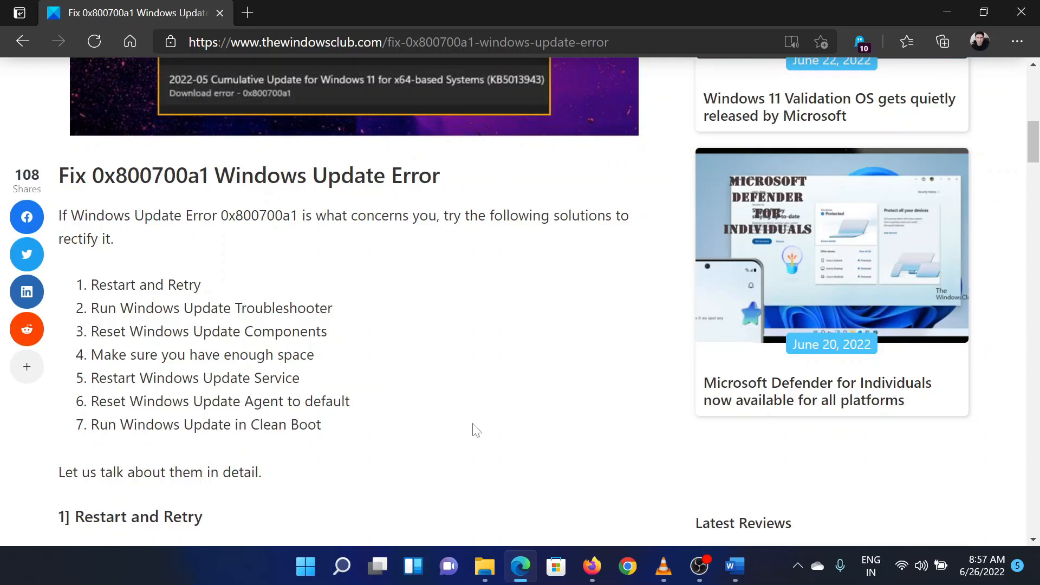
key(Win+r)
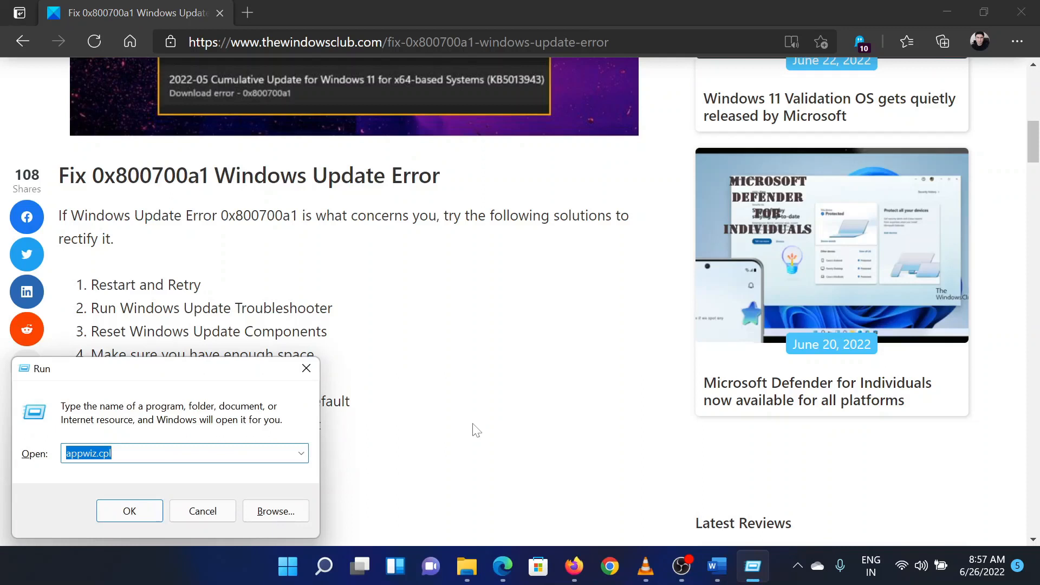
Run msconfig, hide all Microsoft services on the Services tab, and disable the rest.
text(mscon)
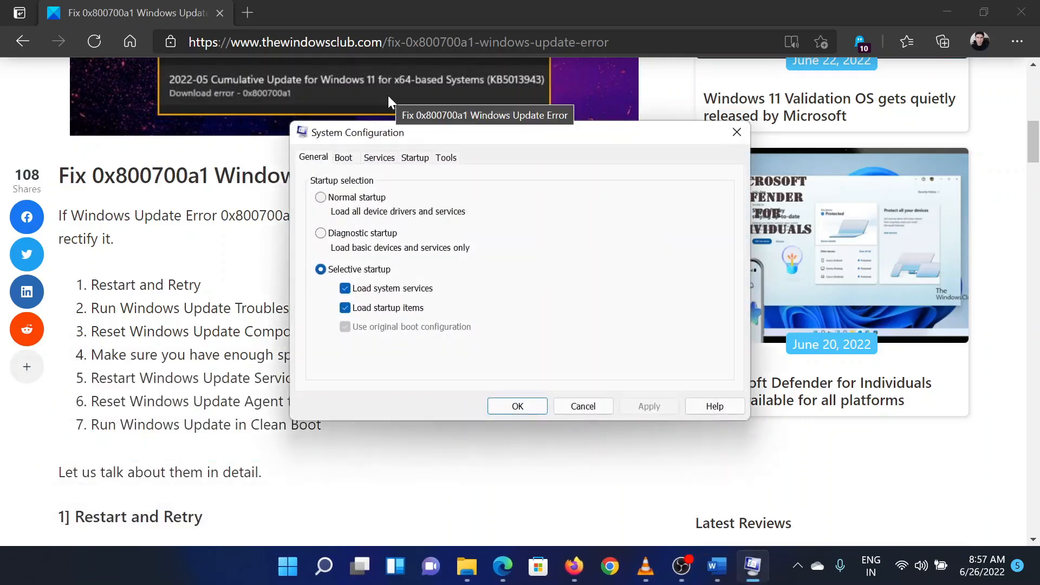
click(379, 157)
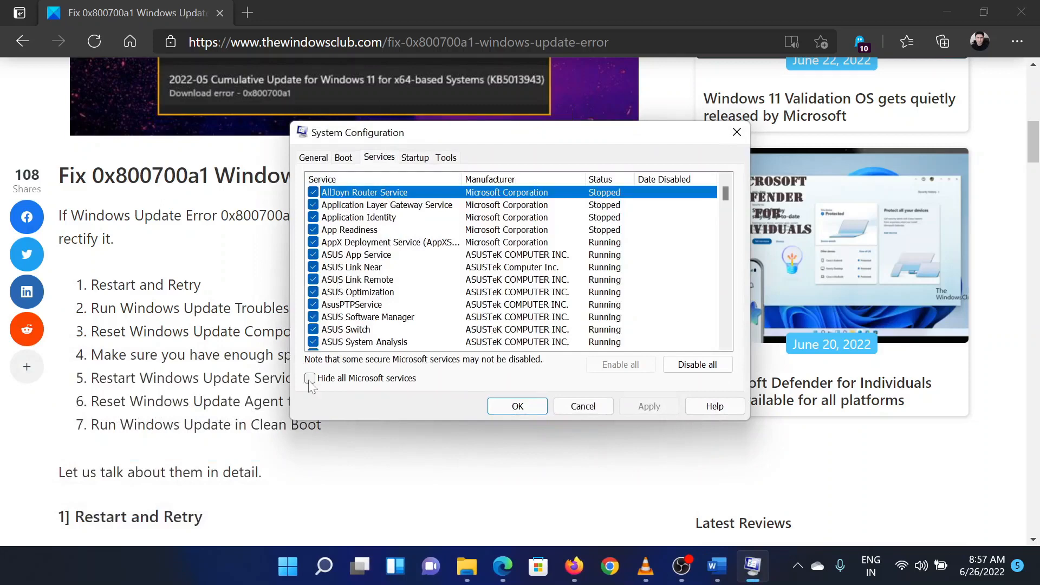
click(311, 378)
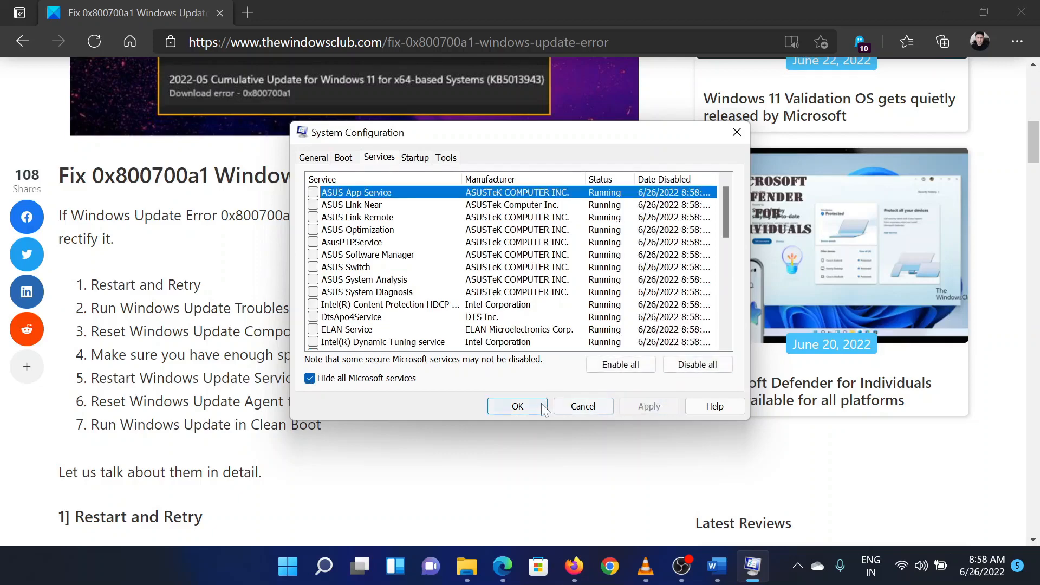
click(517, 405)
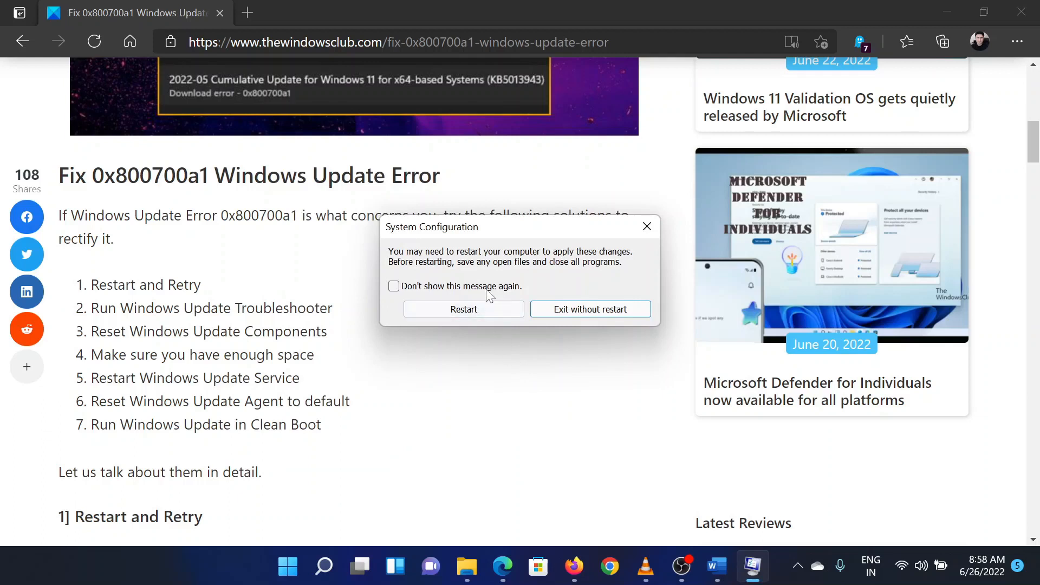
mouse_move(451, 336)
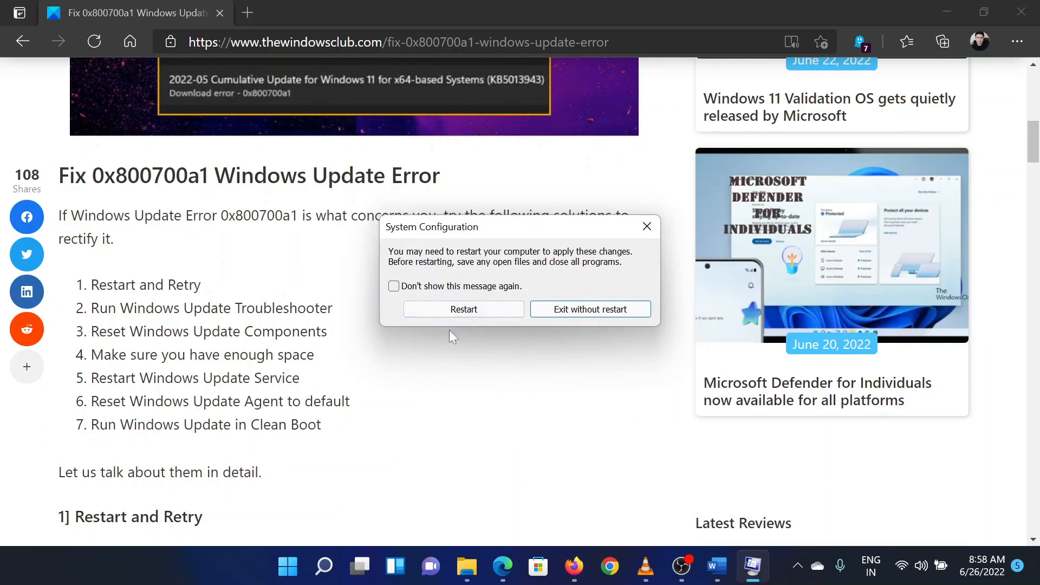
mouse_move(642, 250)
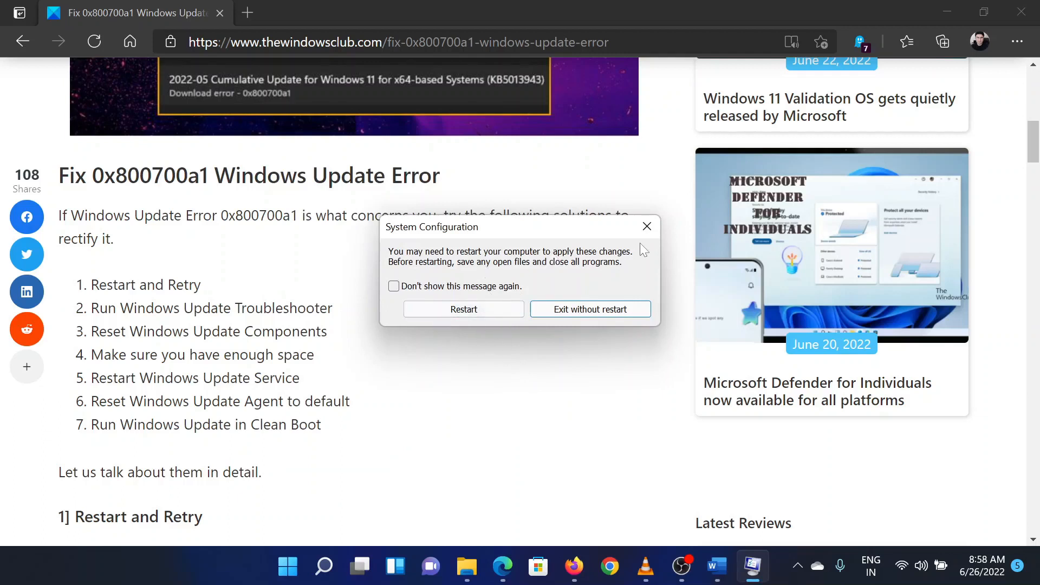
mouse_move(647, 226)
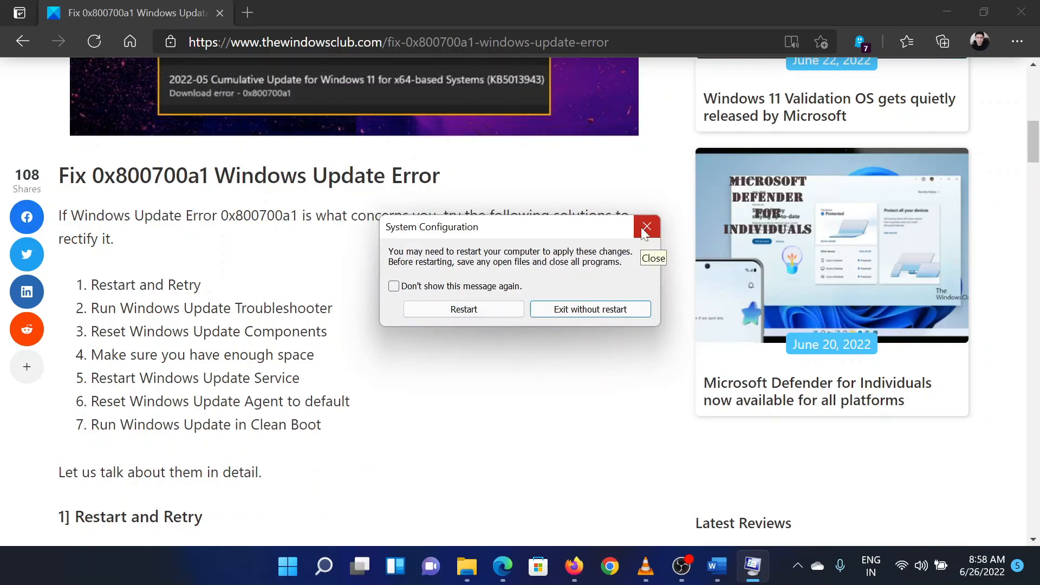
Close the System Configuration restart prompt with its X, without restarting.
click(645, 227)
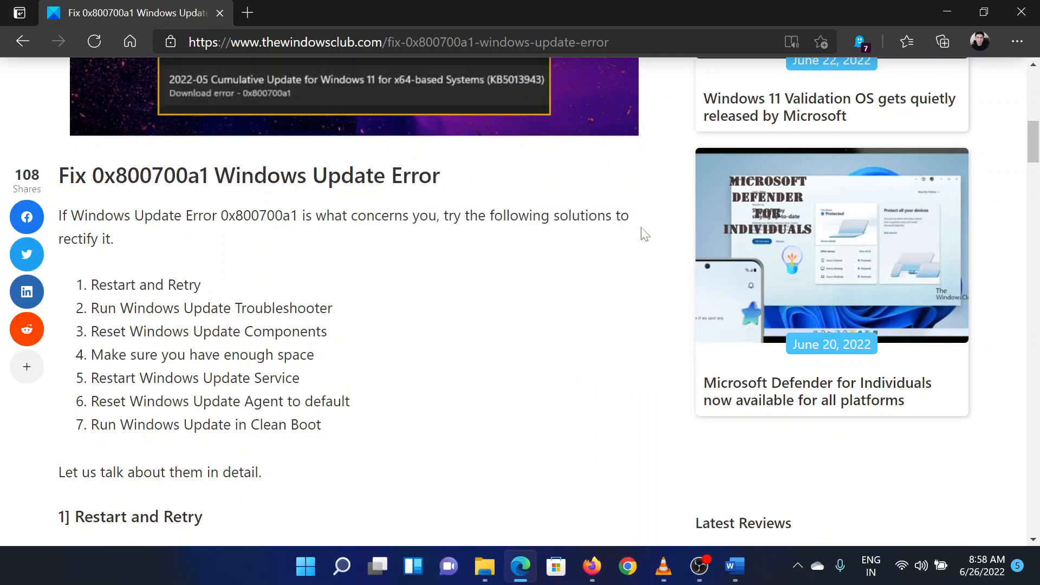
Scroll up to the Windows Update error 0x800700a1 title and clear the selection.
scroll(up, 3)
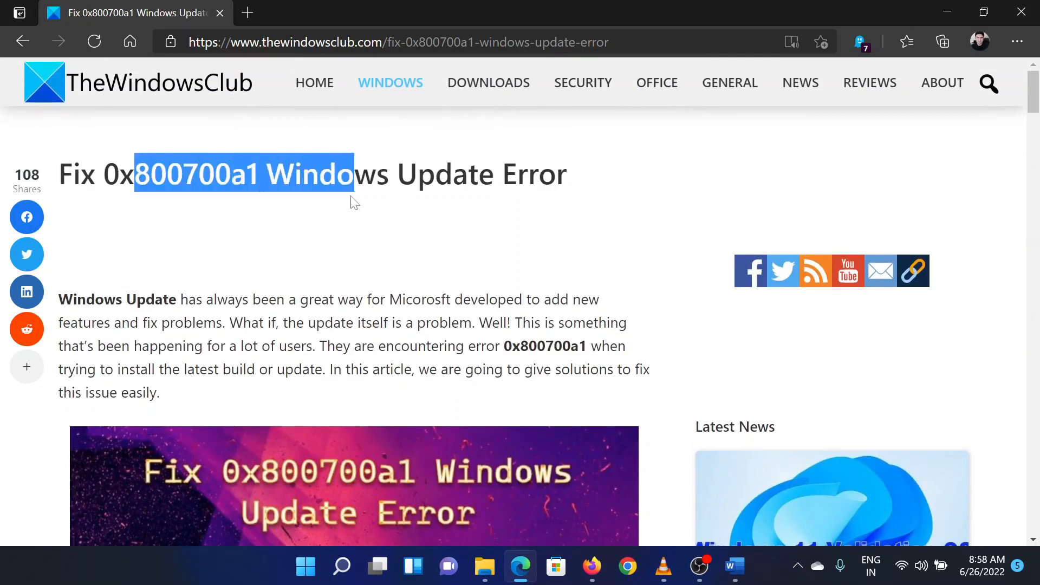
click(406, 217)
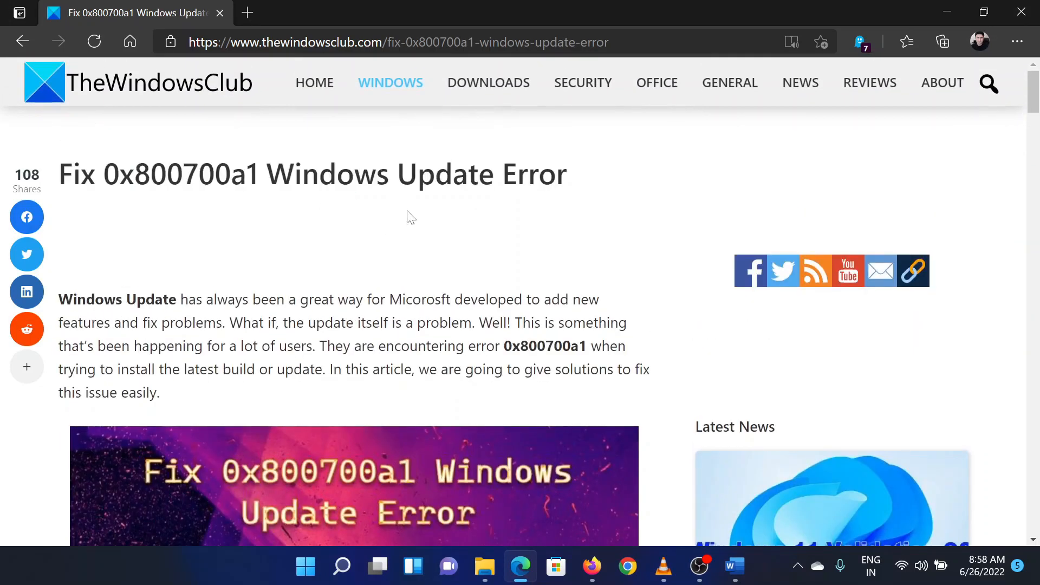